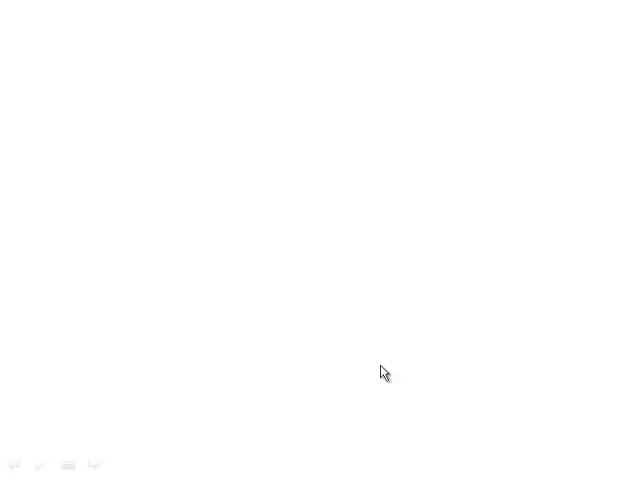
pyautogui.moveTo(378, 390)
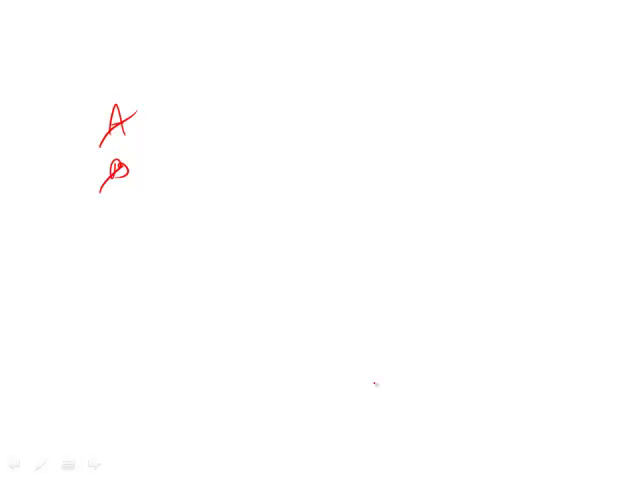
# Draw a red pen stroke striking through answer choice B on the left of the slide
pyautogui.moveTo(119, 173); pyautogui.dragTo(135, 160)
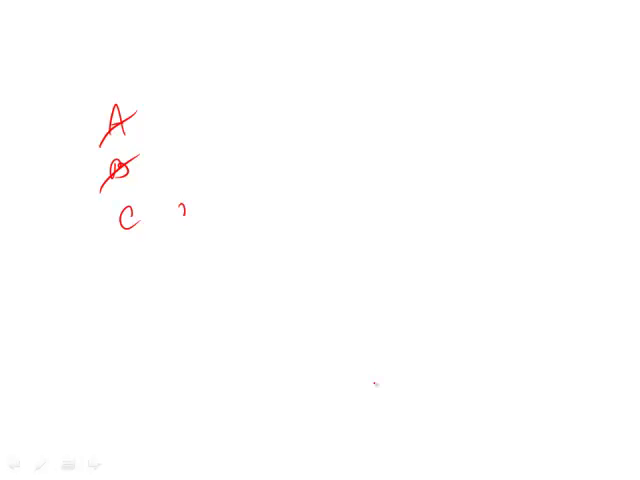
# Add the value 20.4 beside the red handwritten C
pyautogui.write('20.4')
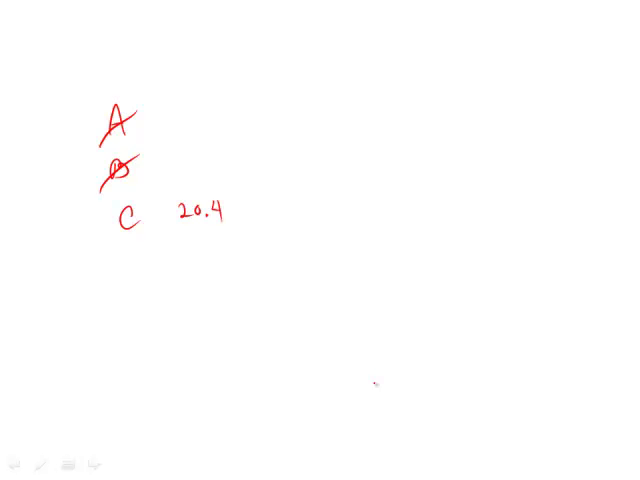